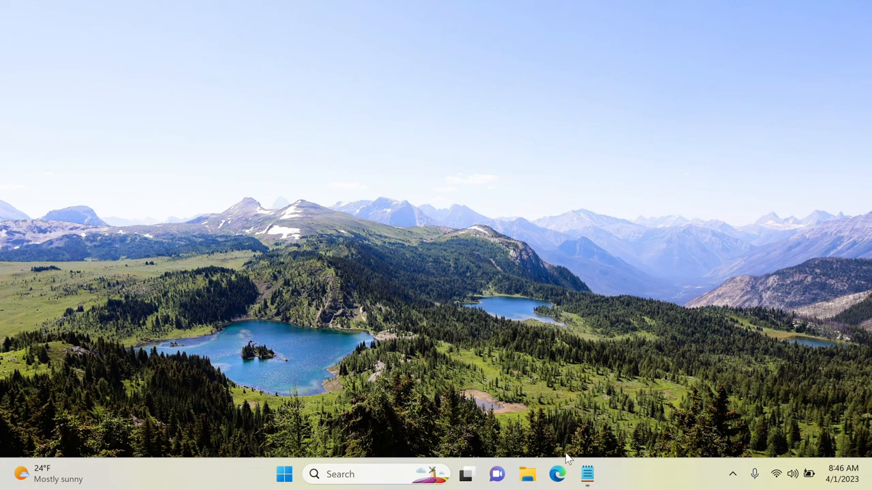
pyautogui.moveTo(557, 474)
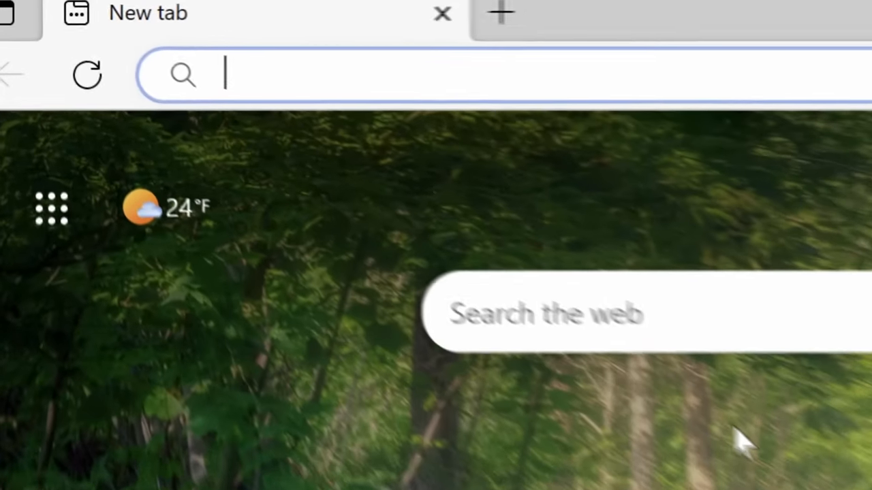
# Go to bing.com in Edge and land on the Bing Chat page
pyautogui.write('bing.com/searc')
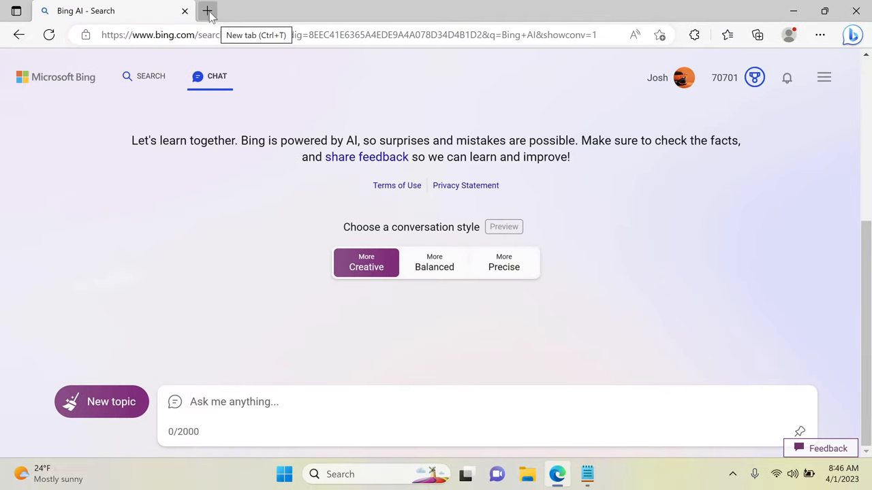
# Load bing.com/create in a new tab and close the weekly boosts popup
pyautogui.click(207, 12)
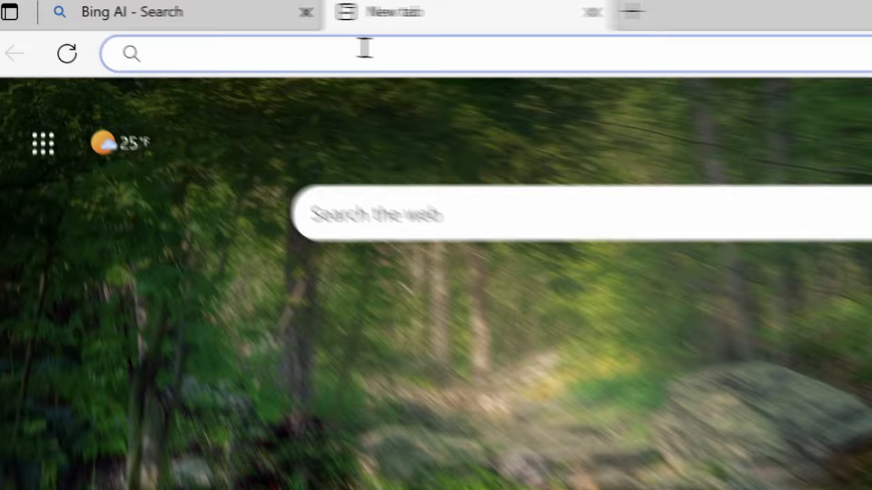
pyautogui.write('bing.com')
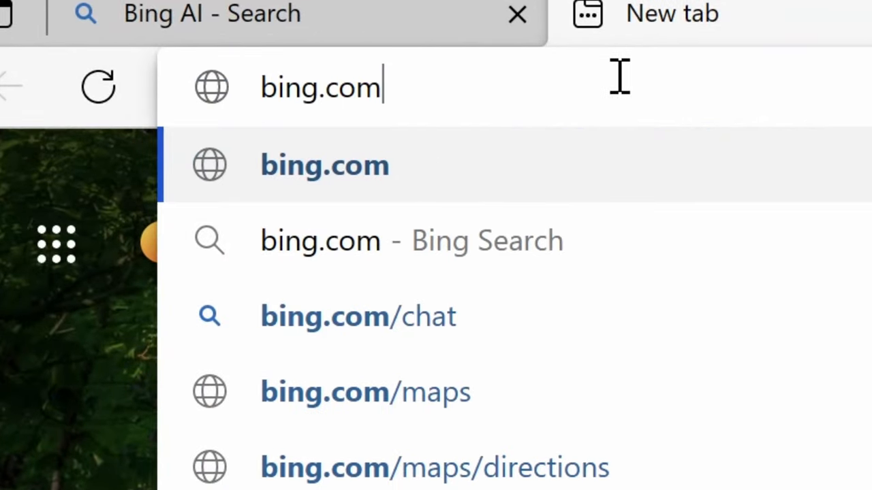
pyautogui.write('/c')
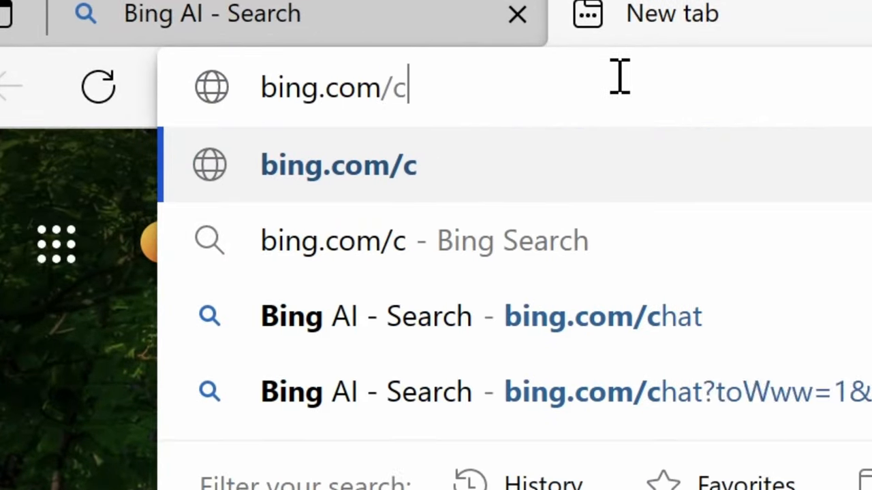
pyautogui.write('reate?toWww=1&redig=4F3A91F0A1364E289739C2A952560EC1')
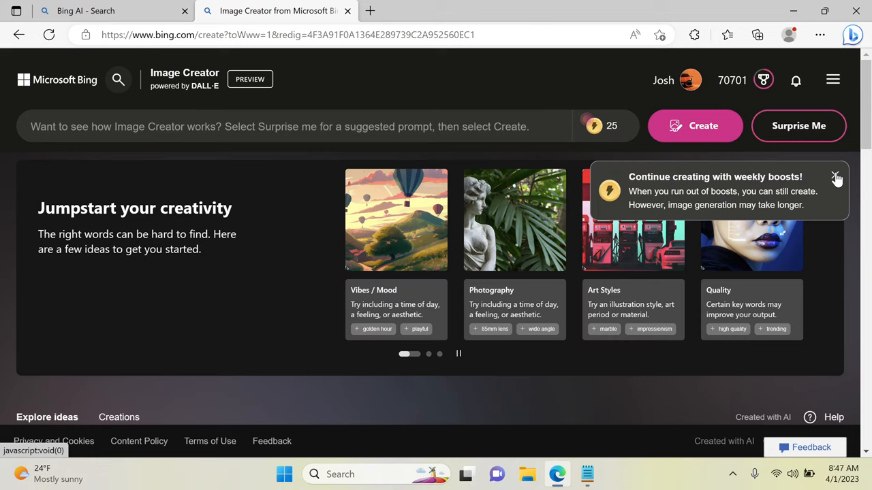
pyautogui.click(837, 178)
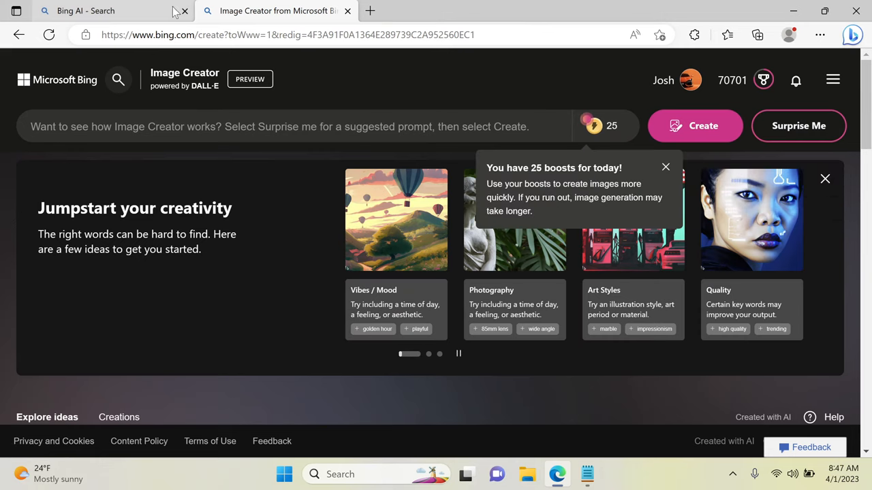
# Draft the chat prompt asking for detailed, code-formatted image descriptions like 'sports car drifting'
pyautogui.click(85, 10)
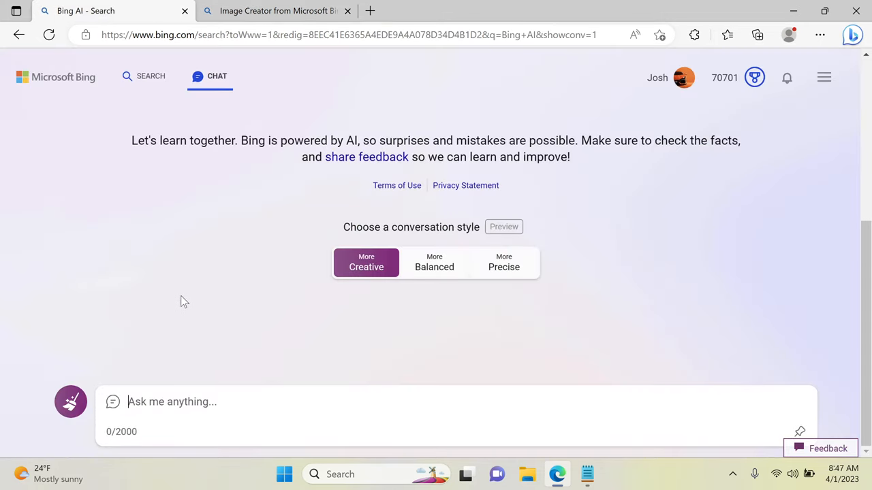
pyautogui.write('I will ask you to describe images of things. For example, if I say "sp')
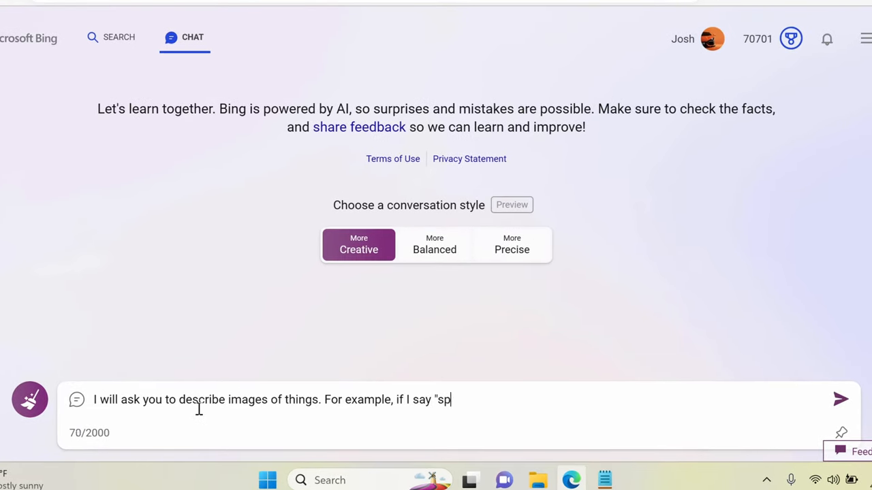
pyautogui.write('orts car drifting" you will describe an image of a sports car drifting')
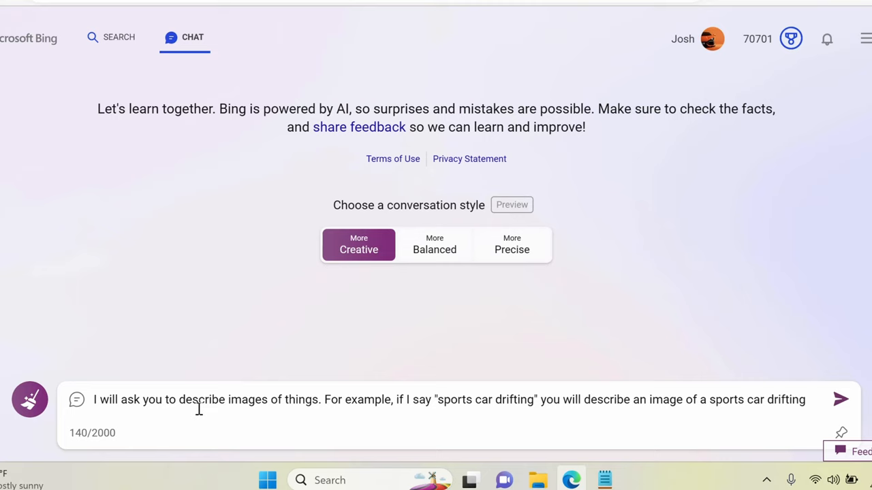
pyautogui.write('in detail. Please format your descriptions like code and limit them to 300 characters.')
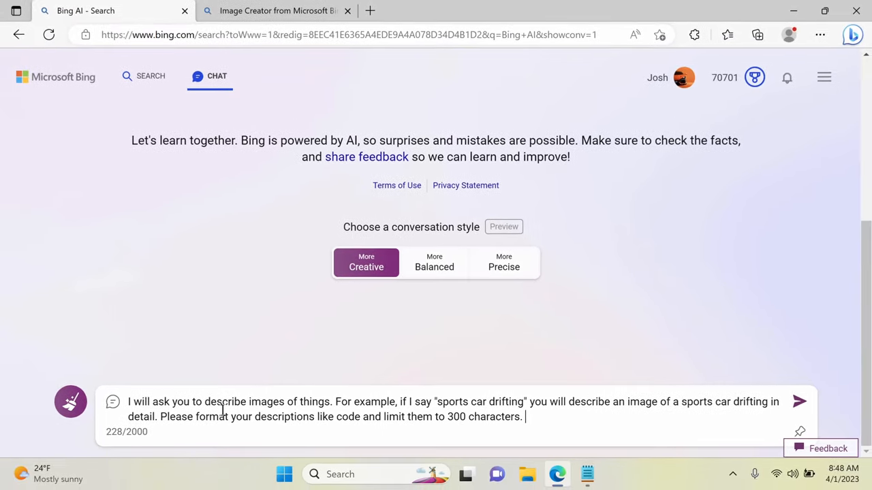
pyautogui.moveTo(94, 437)
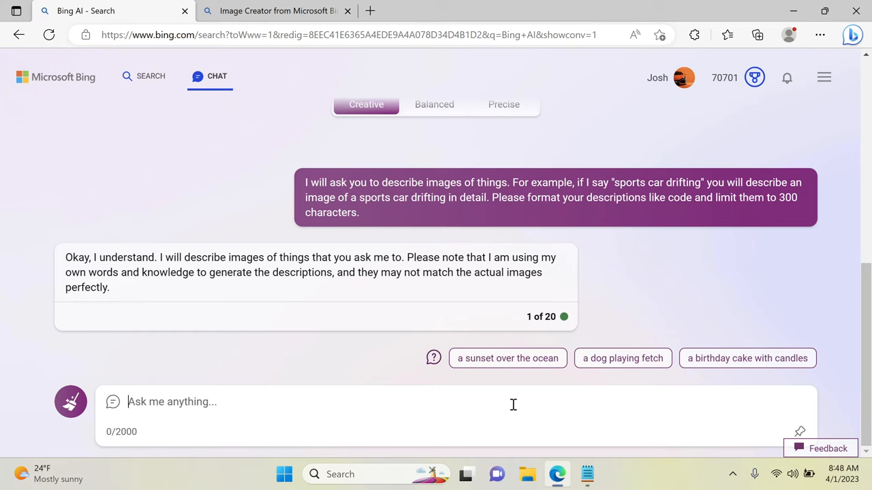
# Ask Bing Chat to describe 'SUV off-roading on a sunny day'
pyautogui.write('S')
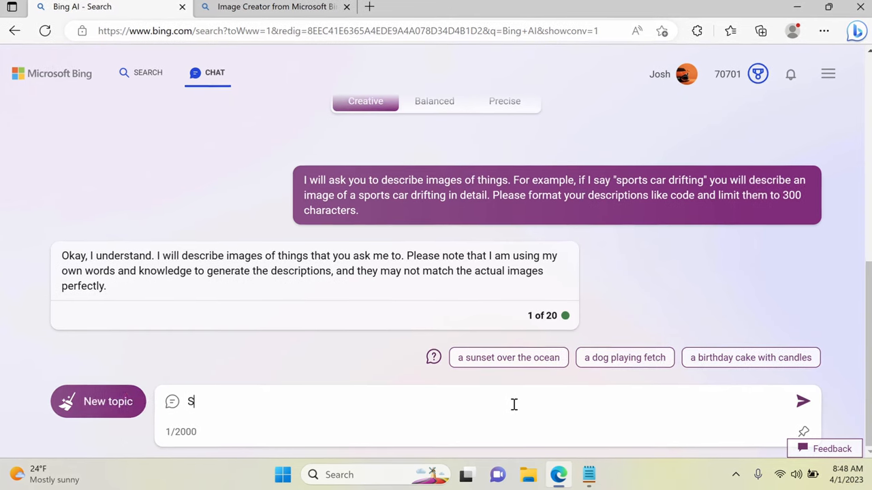
pyautogui.write('UV off road')
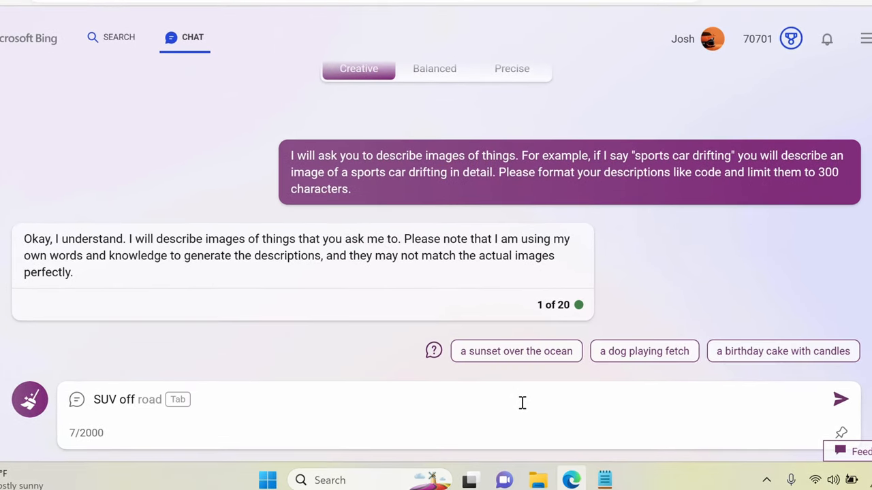
pyautogui.write('-roading on a sunn')
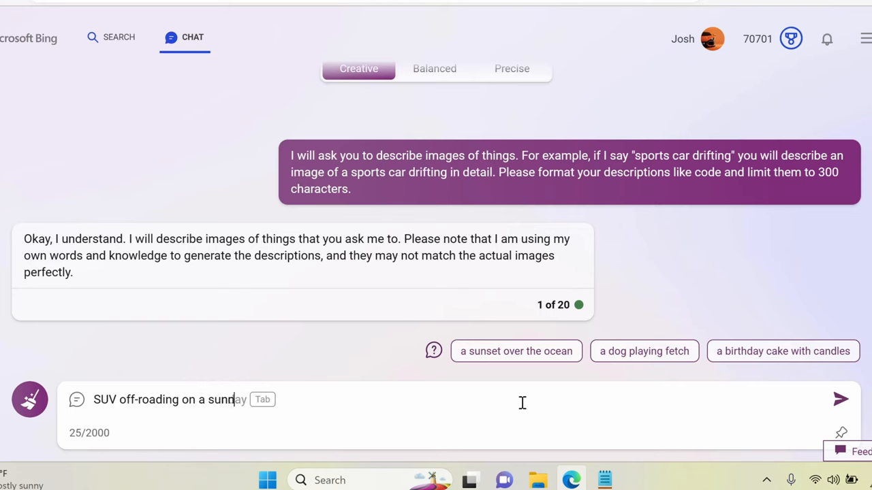
pyautogui.click(840, 399)
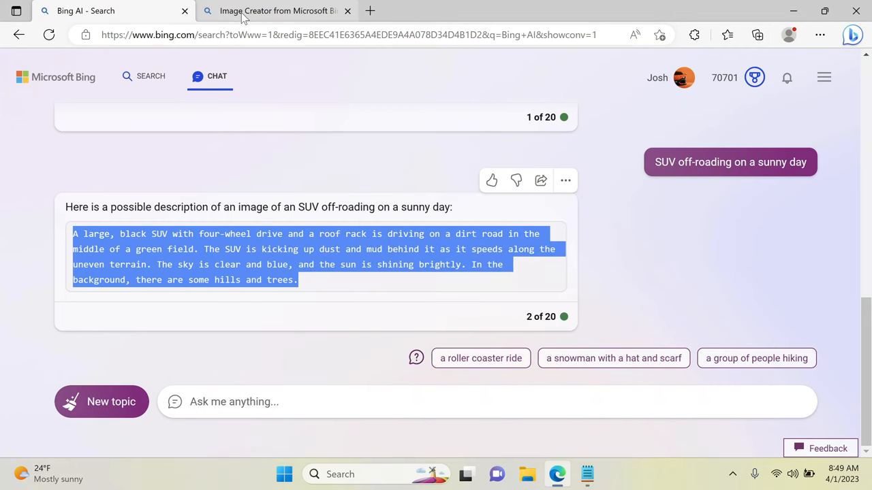
# Paste the SUV description into Image Creator and start Create
pyautogui.click(276, 11)
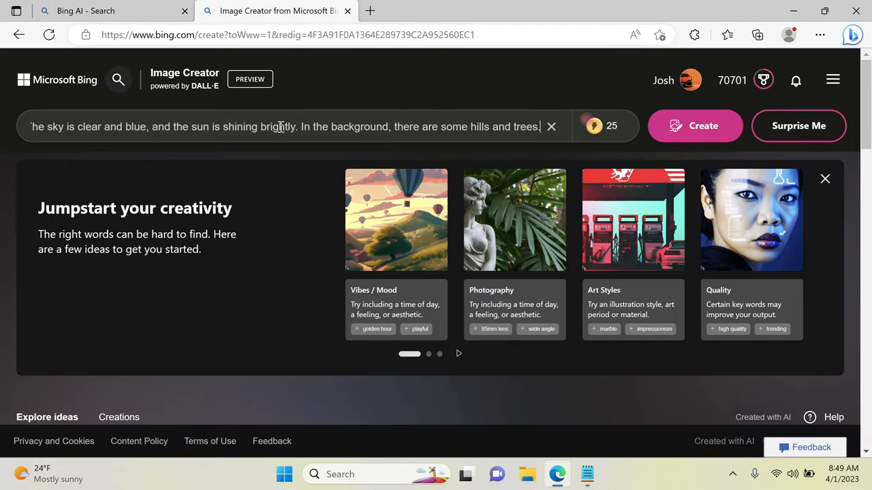
pyautogui.click(695, 125)
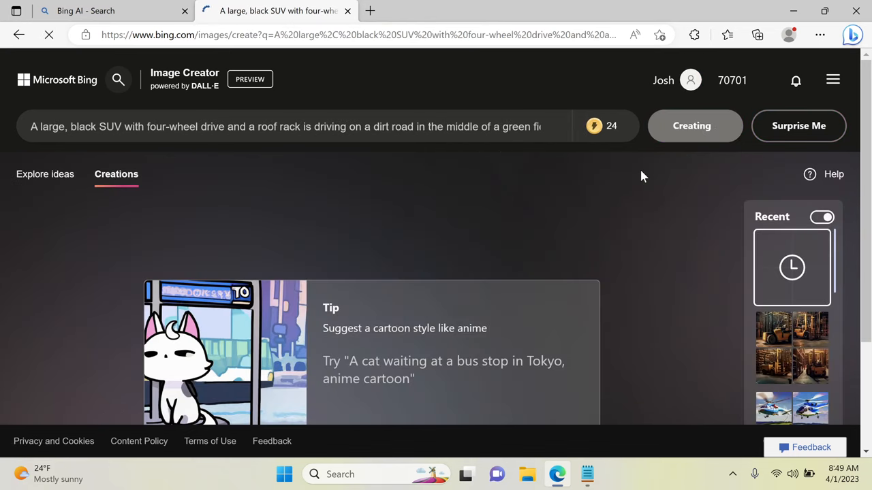